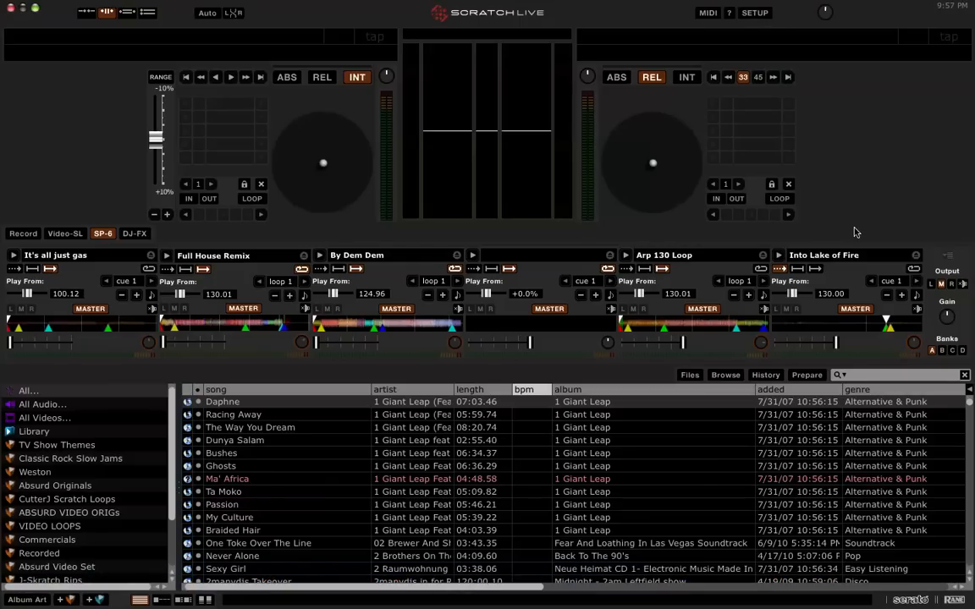
{"action": "mouse_move", "coordinate": [850, 255]}
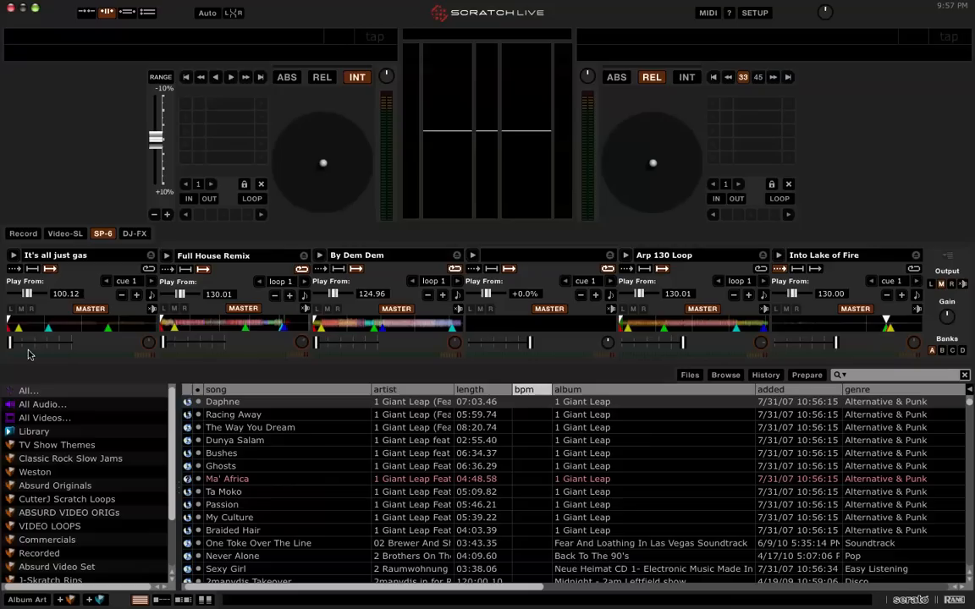
{"action": "mouse_move", "coordinate": [311, 354]}
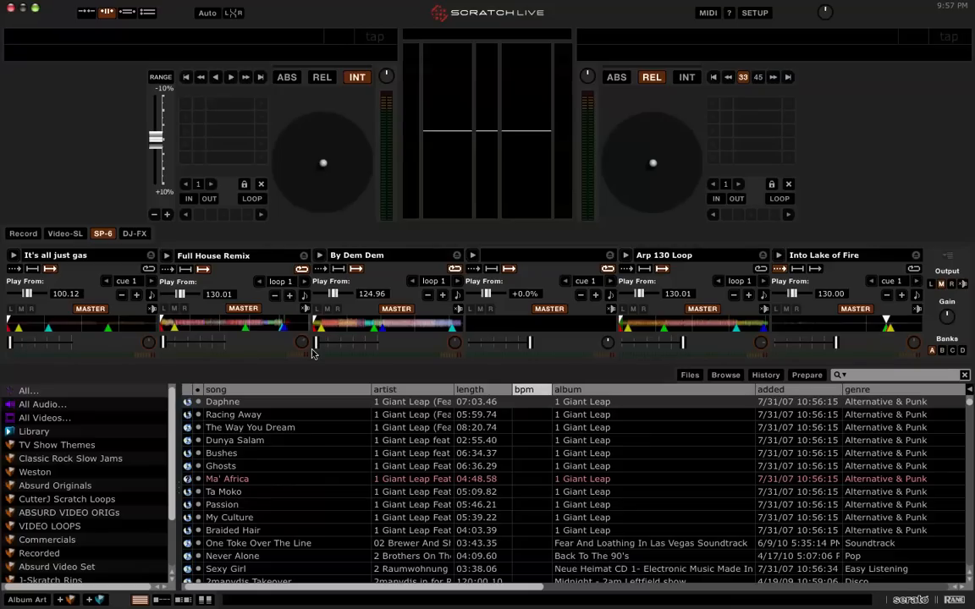
{"action": "mouse_move", "coordinate": [677, 355]}
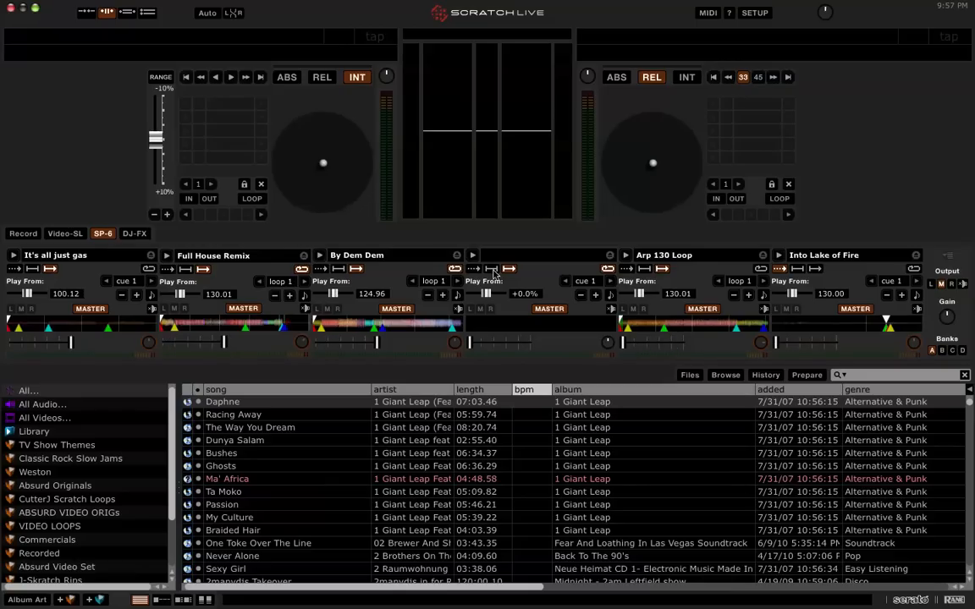
- Show Scratch Live's DJ-FX effects panel in place of the SP-6 sample player
{"action": "left_click", "coordinate": [133, 233]}
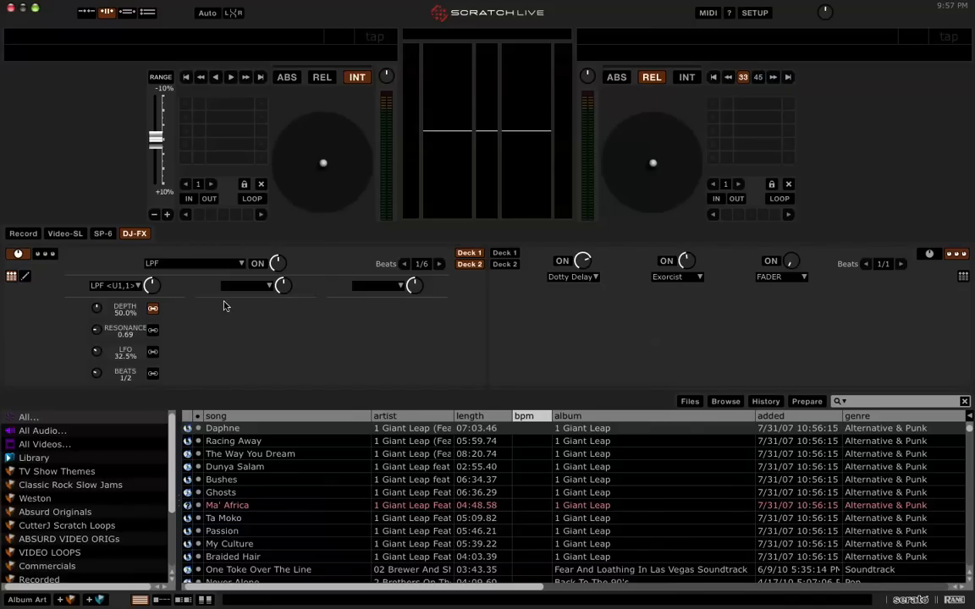
{"action": "mouse_move", "coordinate": [257, 328]}
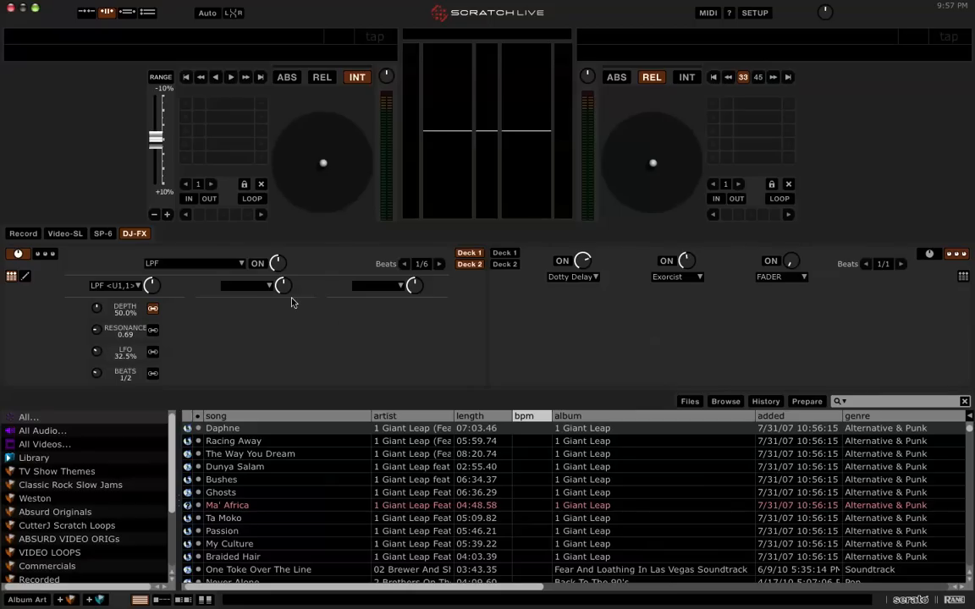
{"action": "mouse_move", "coordinate": [67, 251]}
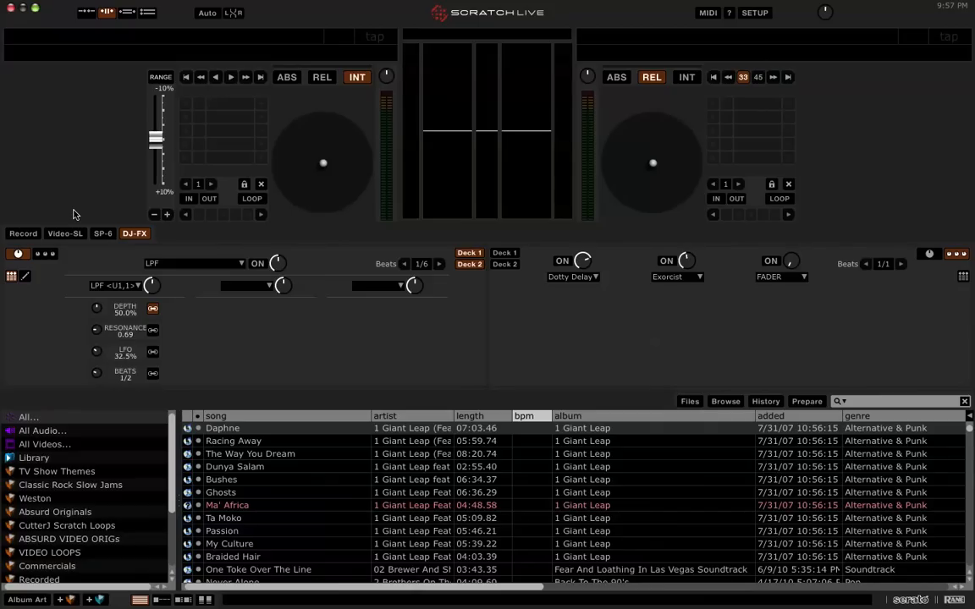
- Switch Scratch Live back to the SP-6 sample player with its six loaded slots
{"action": "left_click", "coordinate": [101, 233]}
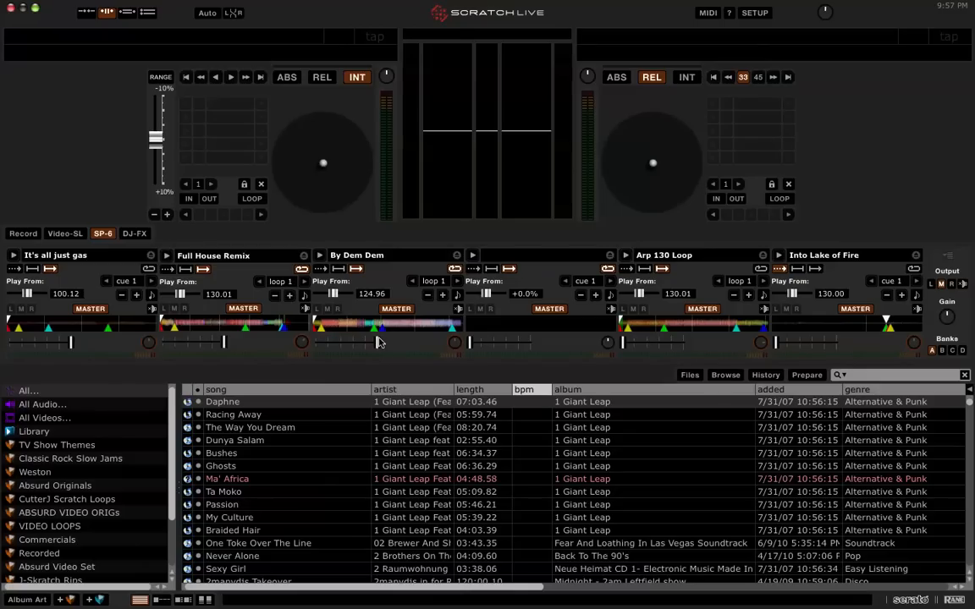
{"action": "mouse_move", "coordinate": [389, 338]}
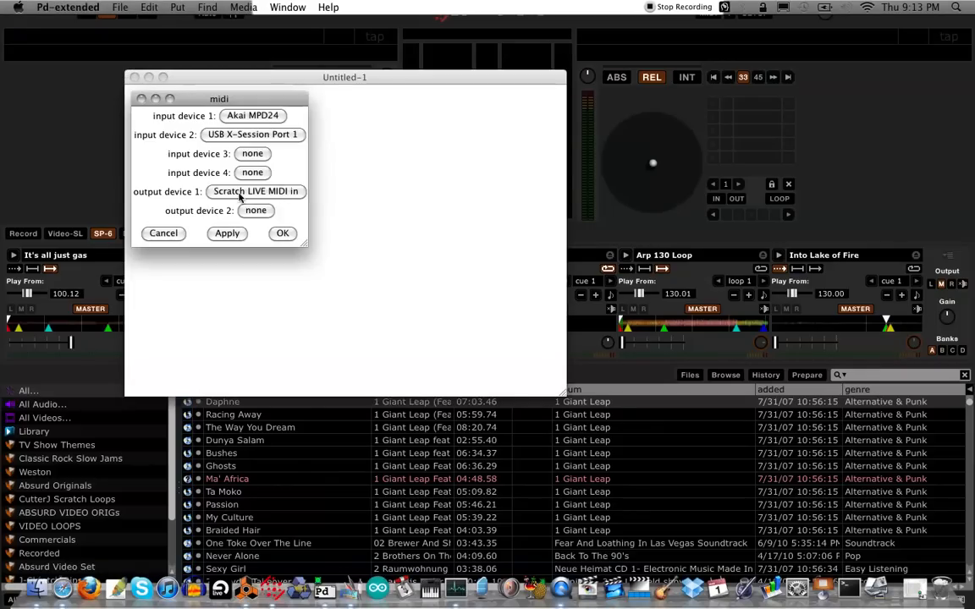
{"action": "mouse_move", "coordinate": [291, 198]}
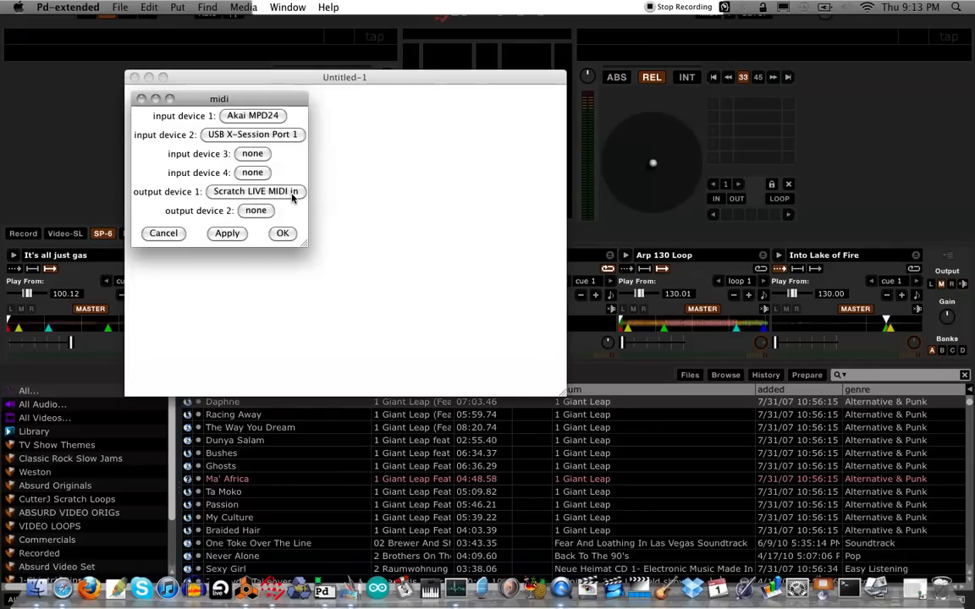
{"action": "mouse_move", "coordinate": [325, 200]}
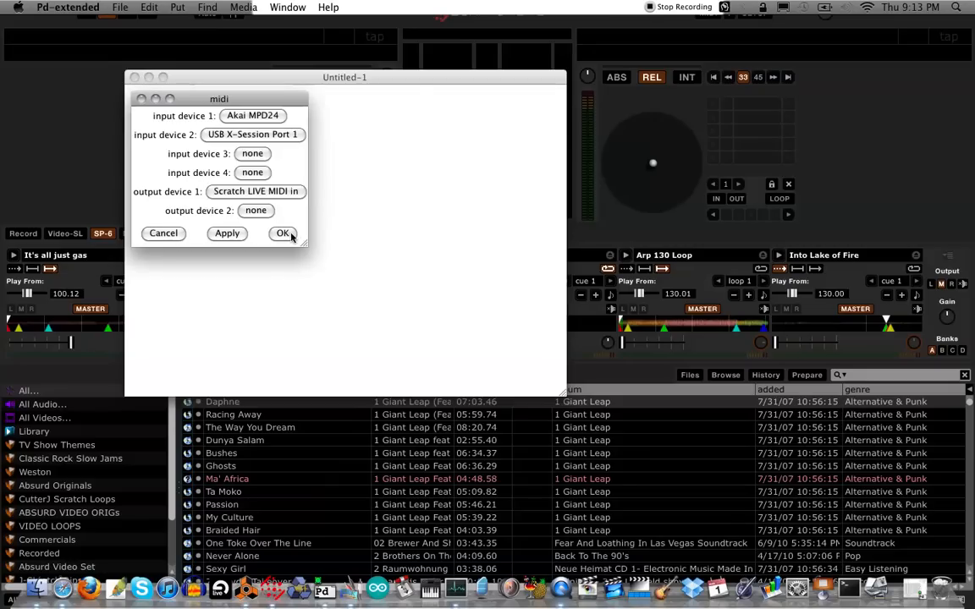
- Confirm MPD24 and X-Session Port 1 as MIDI inputs and Scratch LIVE MIDI in as output
{"action": "left_click", "coordinate": [283, 233]}
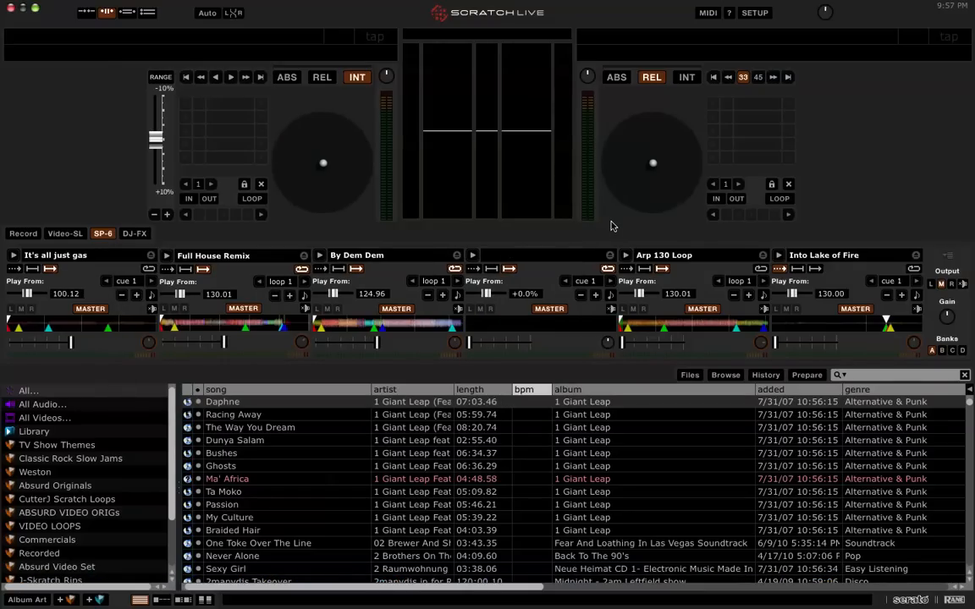
{"action": "mouse_move", "coordinate": [628, 198]}
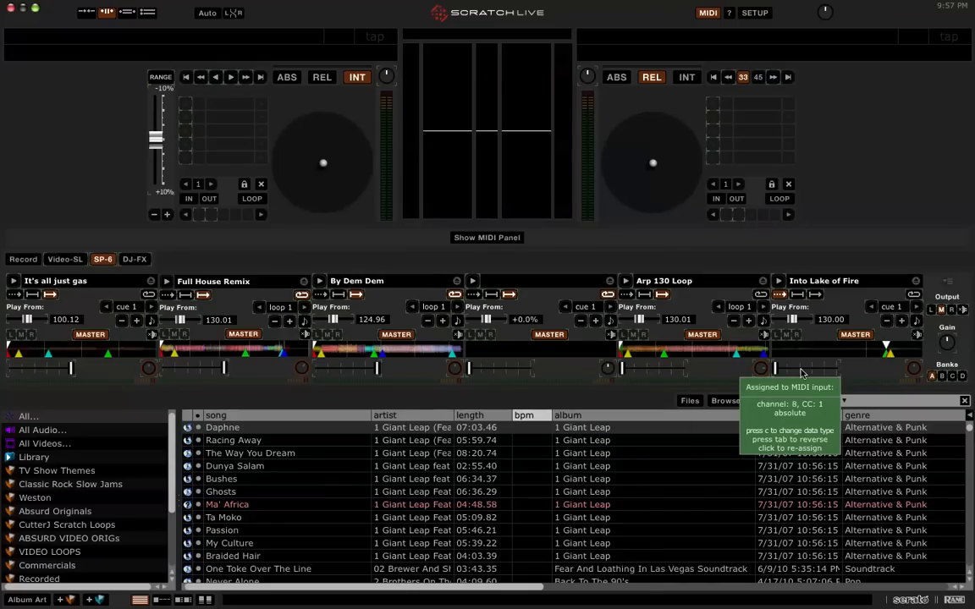
{"action": "mouse_move", "coordinate": [758, 379]}
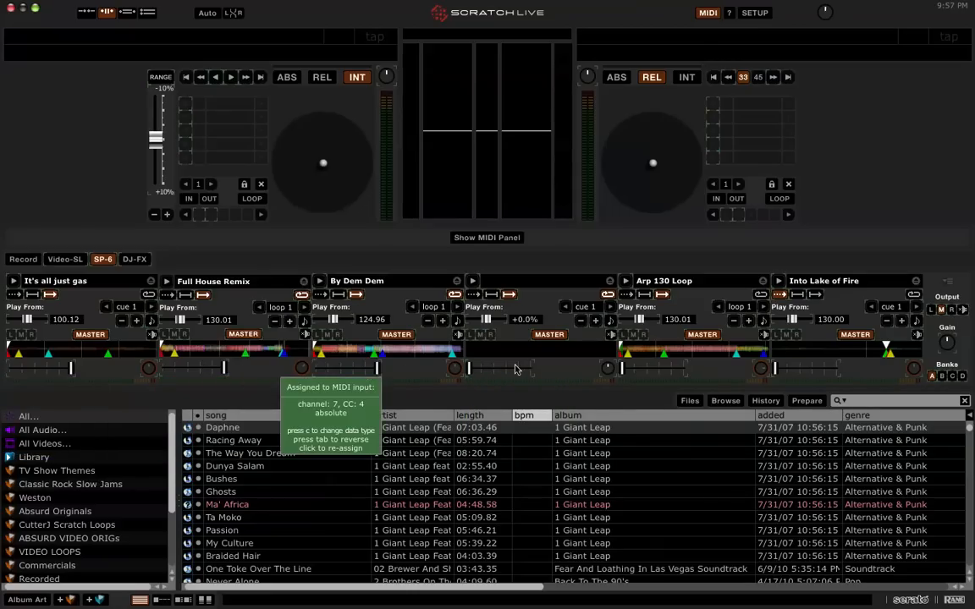
{"action": "mouse_move", "coordinate": [836, 345]}
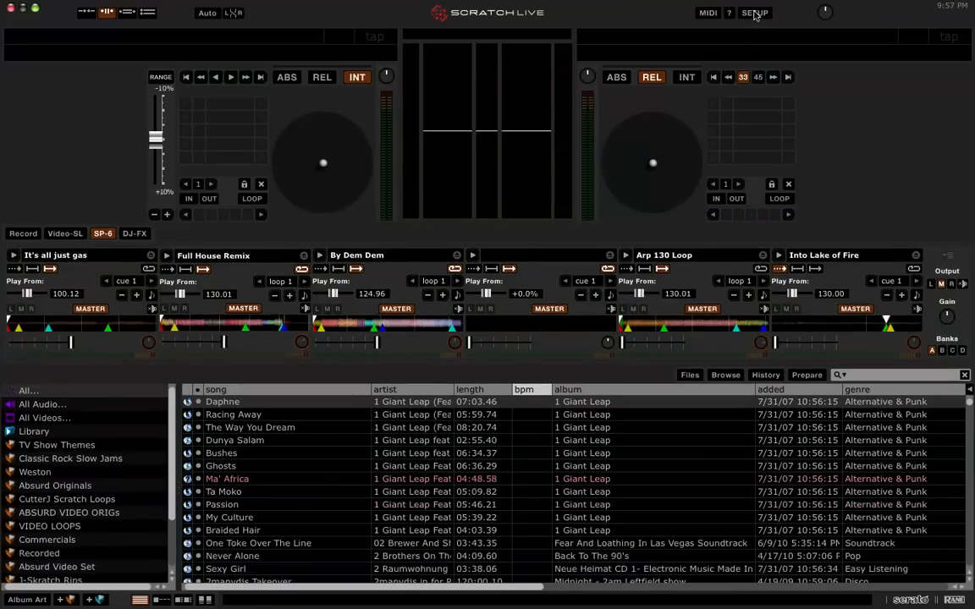
{"action": "left_click", "coordinate": [754, 14]}
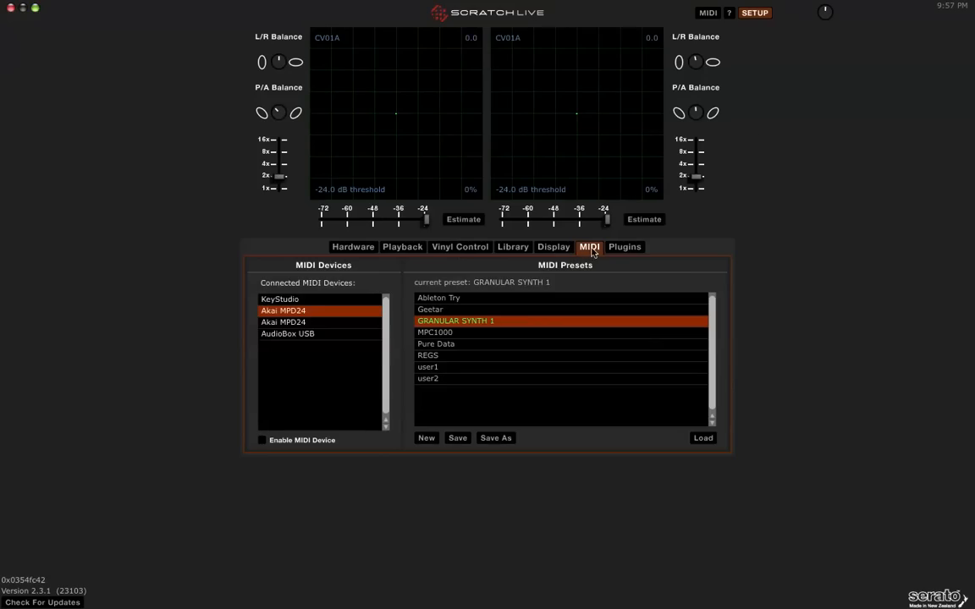
{"action": "left_click", "coordinate": [283, 322]}
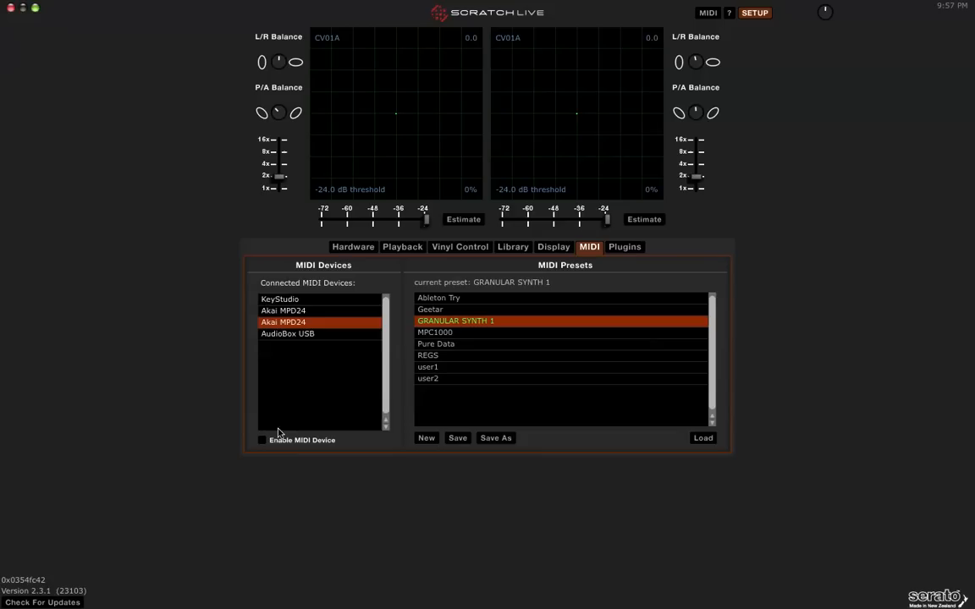
{"action": "left_click", "coordinate": [285, 312]}
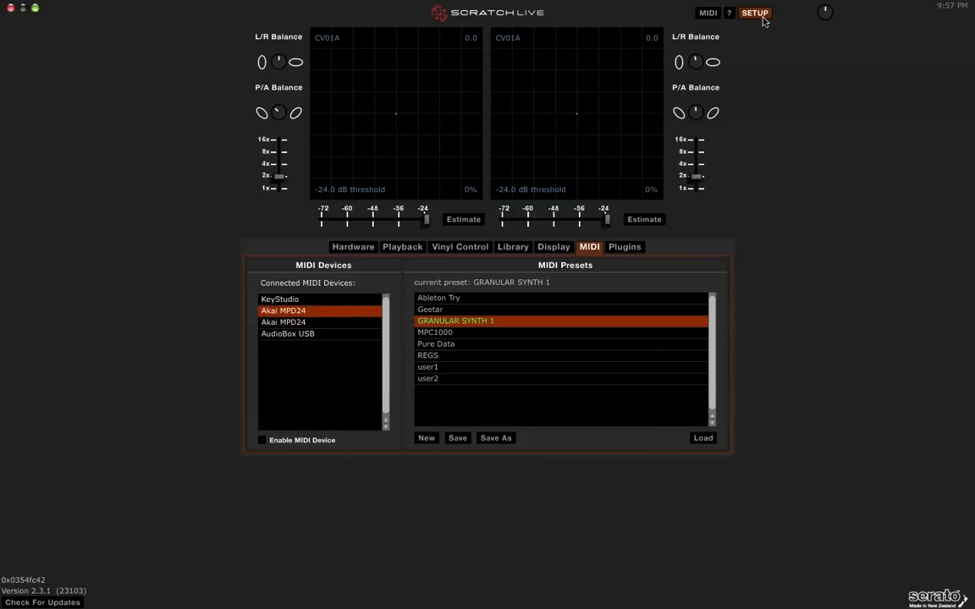
{"action": "left_click", "coordinate": [753, 14]}
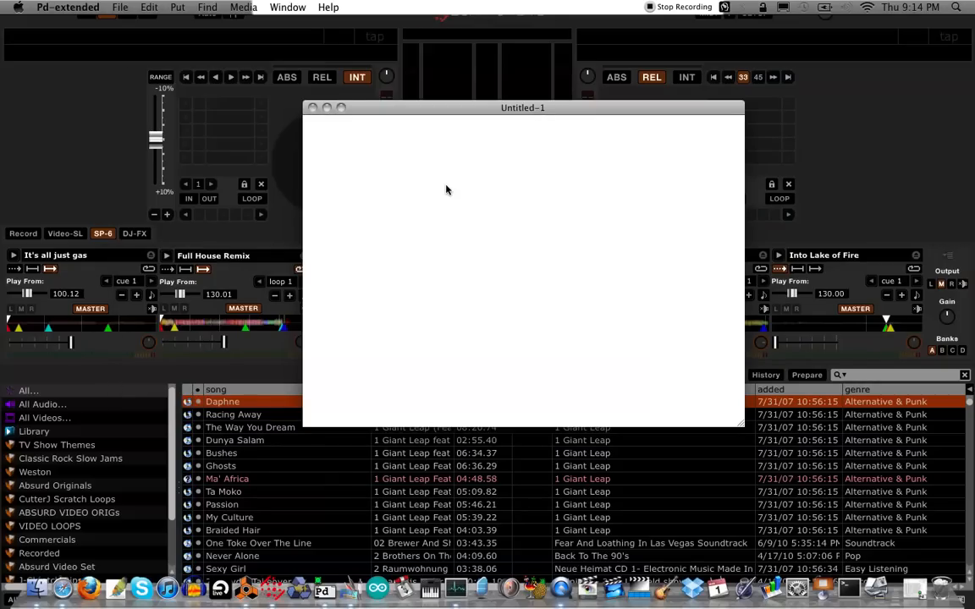
{"action": "mouse_move", "coordinate": [741, 396]}
{"action": "type", "text": "ctlin"}
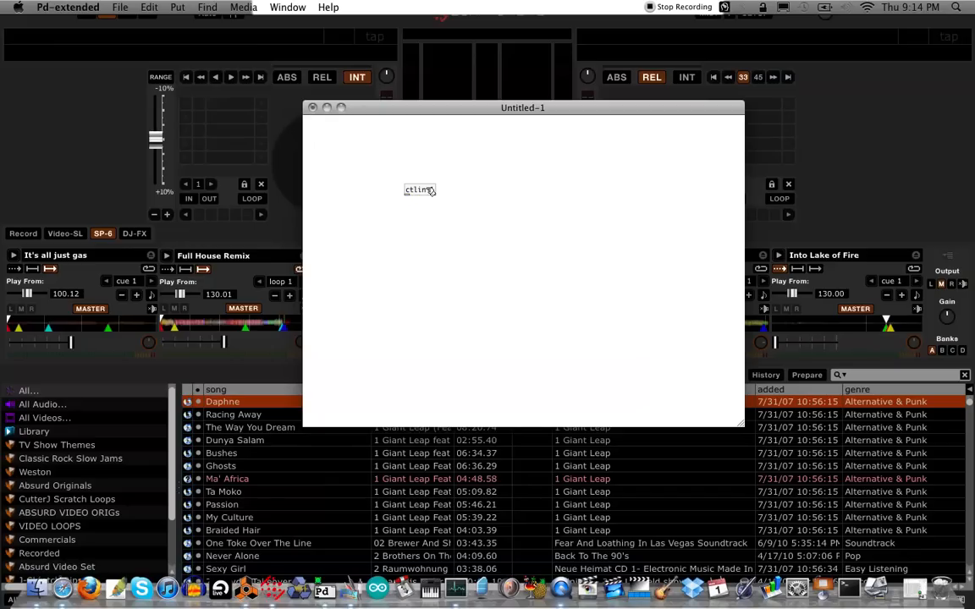
- Create a ctlin 1 object and wire its outlets into two number boxes
{"action": "type", "text": "1"}
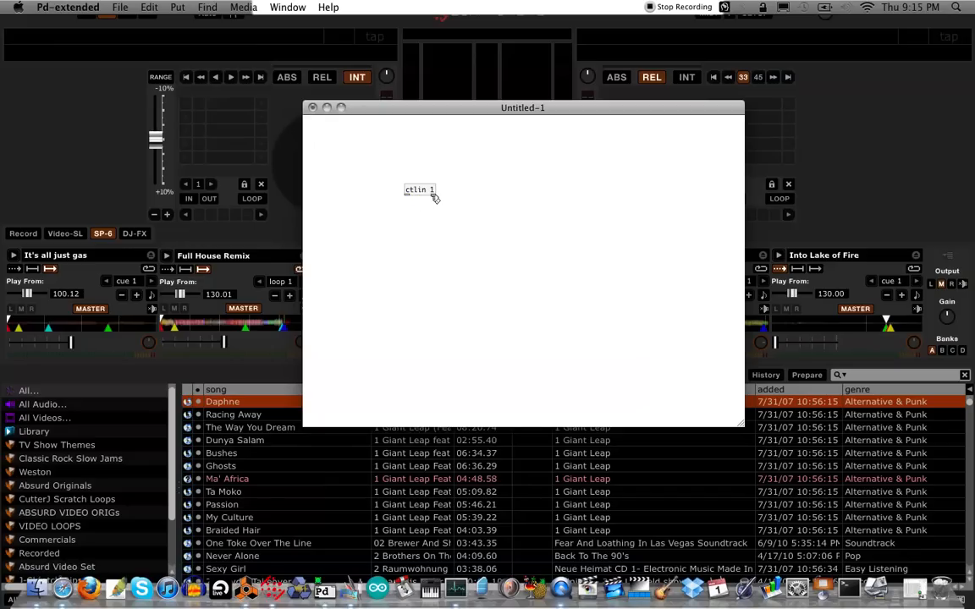
{"action": "left_click", "coordinate": [420, 189]}
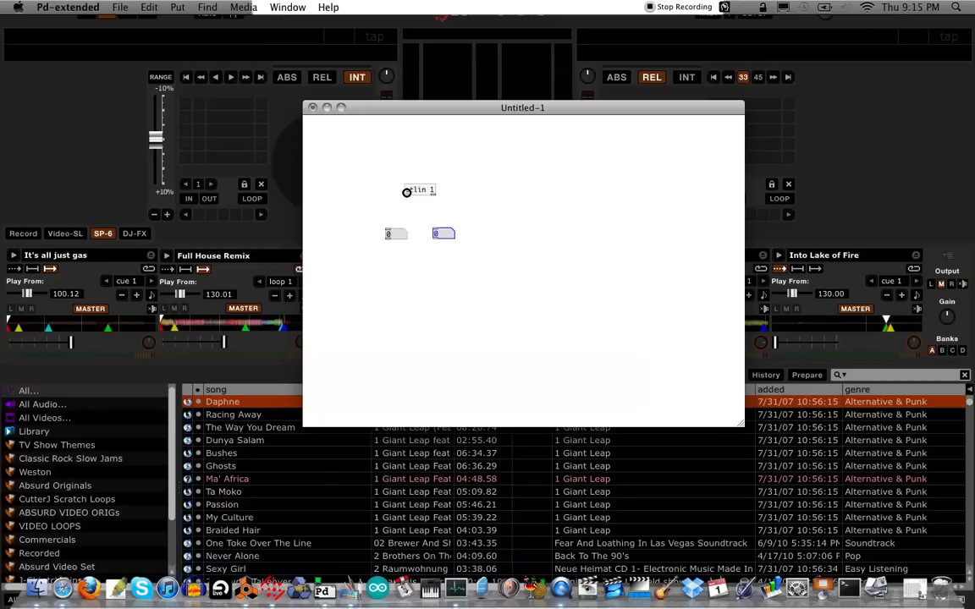
{"action": "left_click_drag", "start_coordinate": [406, 197], "coordinate": [389, 228]}
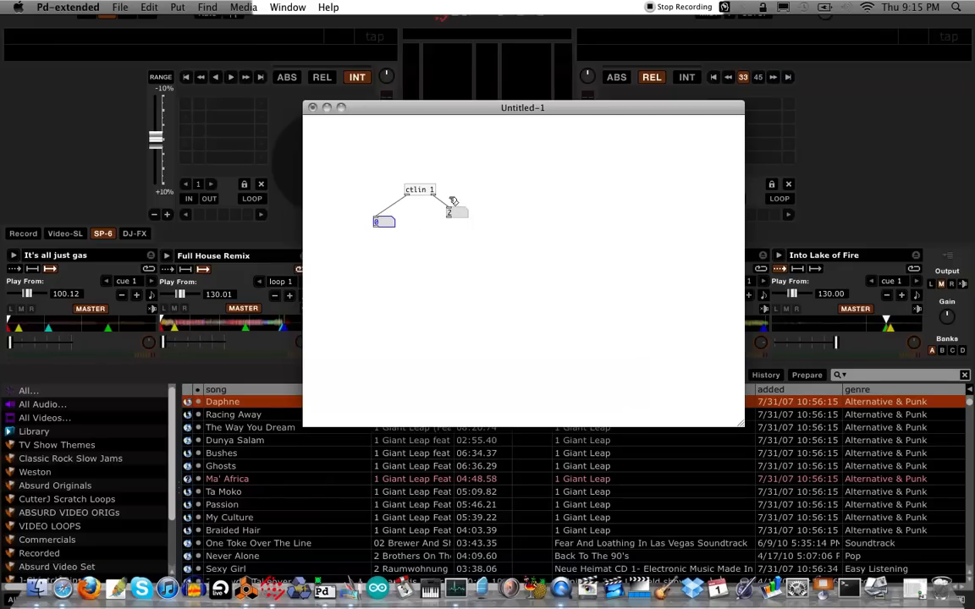
{"action": "left_click", "coordinate": [420, 190]}
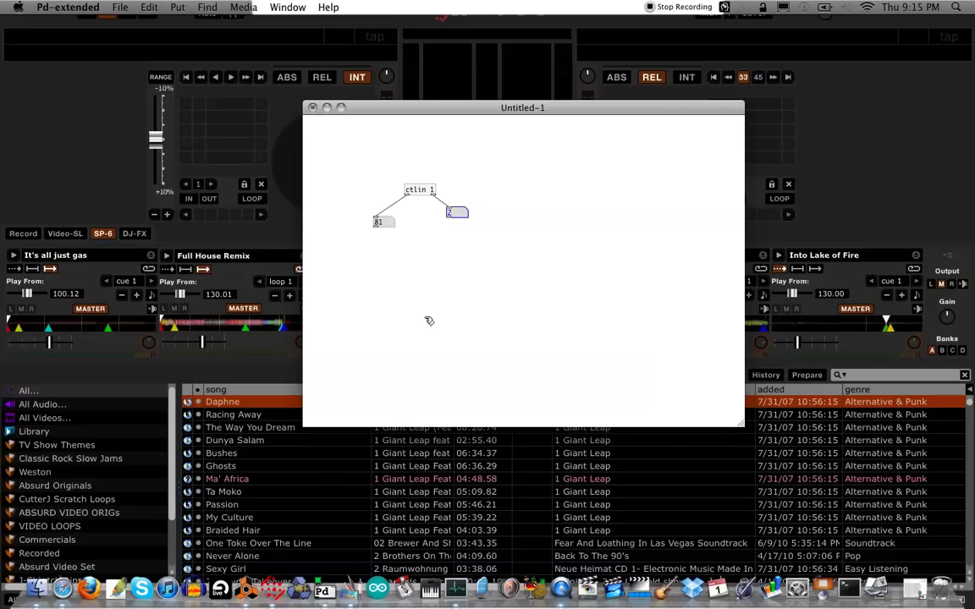
{"action": "mouse_move", "coordinate": [433, 301]}
{"action": "type", "text": "ctlout"}
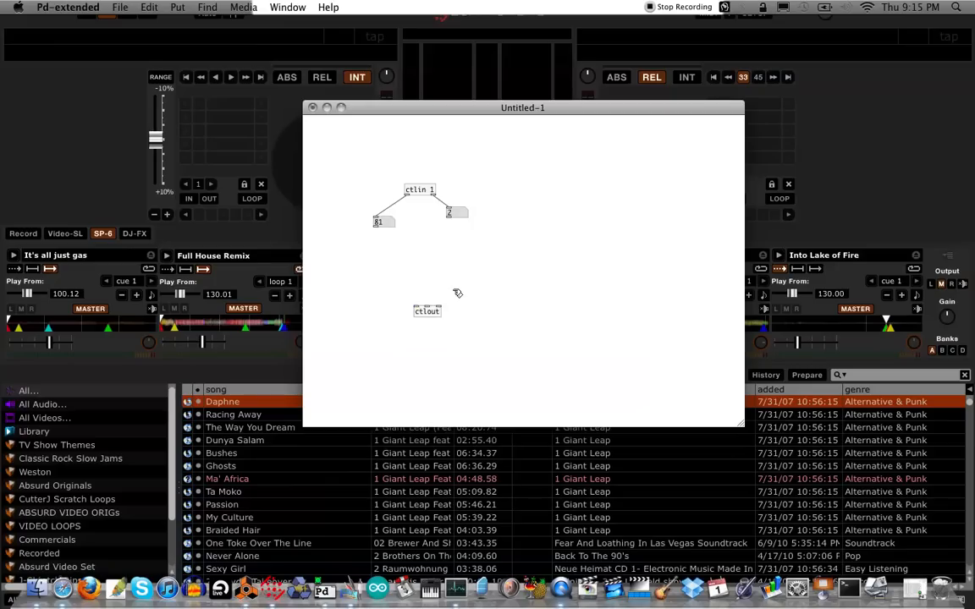
{"action": "mouse_move", "coordinate": [457, 312]}
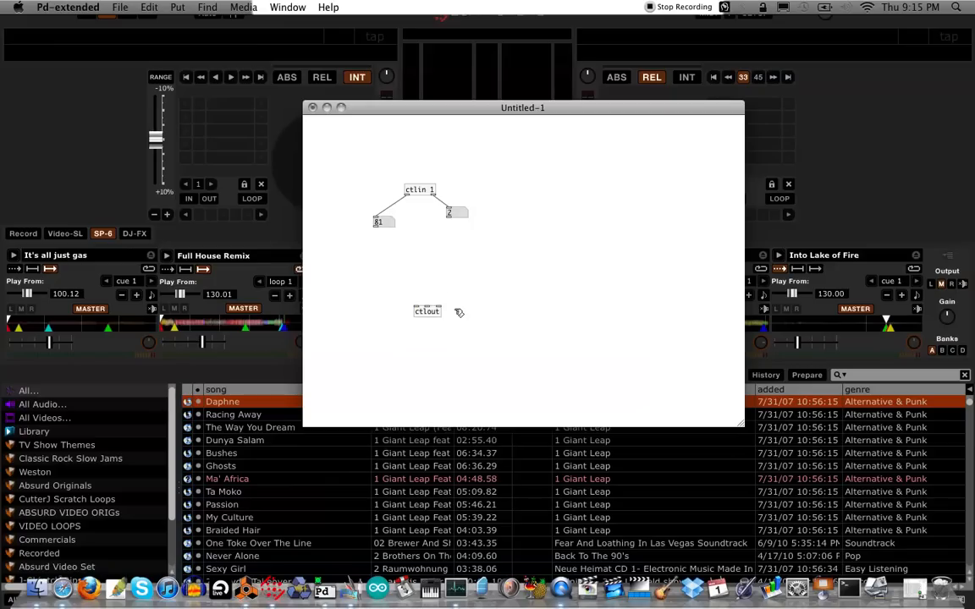
{"action": "mouse_move", "coordinate": [416, 237]}
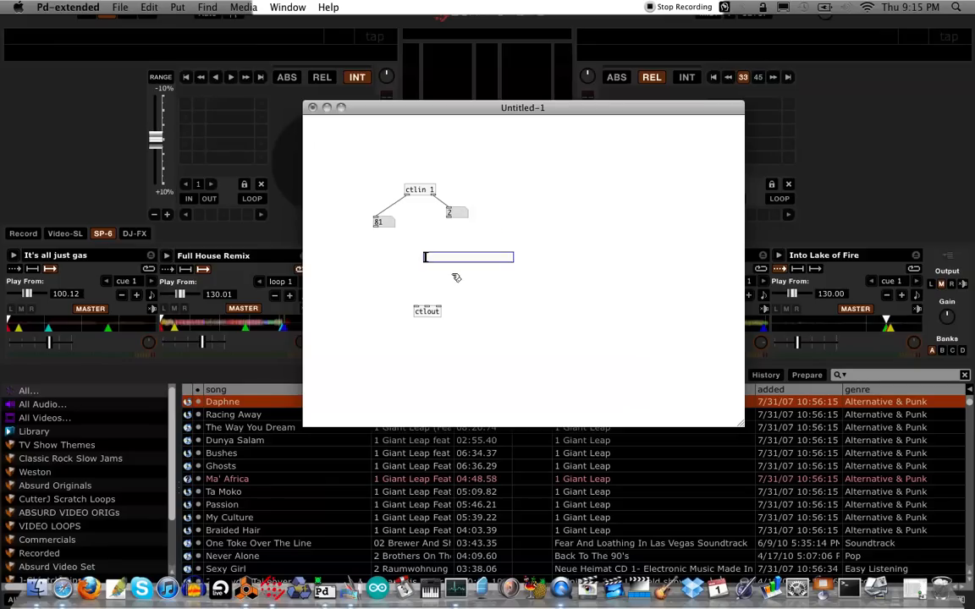
- Position the hslider above the ctlout object and bring up its properties
{"action": "left_click_drag", "start_coordinate": [467, 257], "coordinate": [419, 261]}
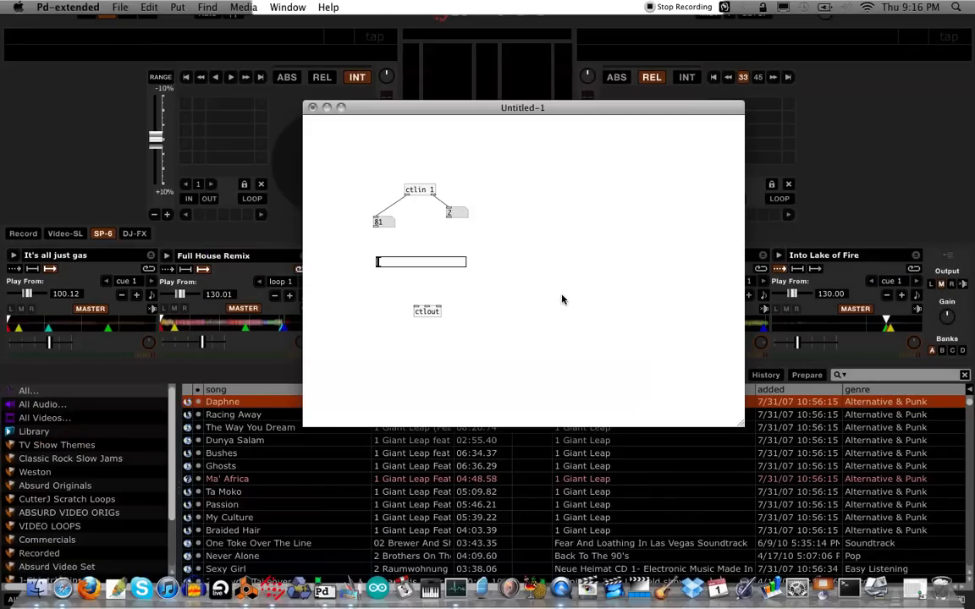
{"action": "right_click", "coordinate": [420, 260]}
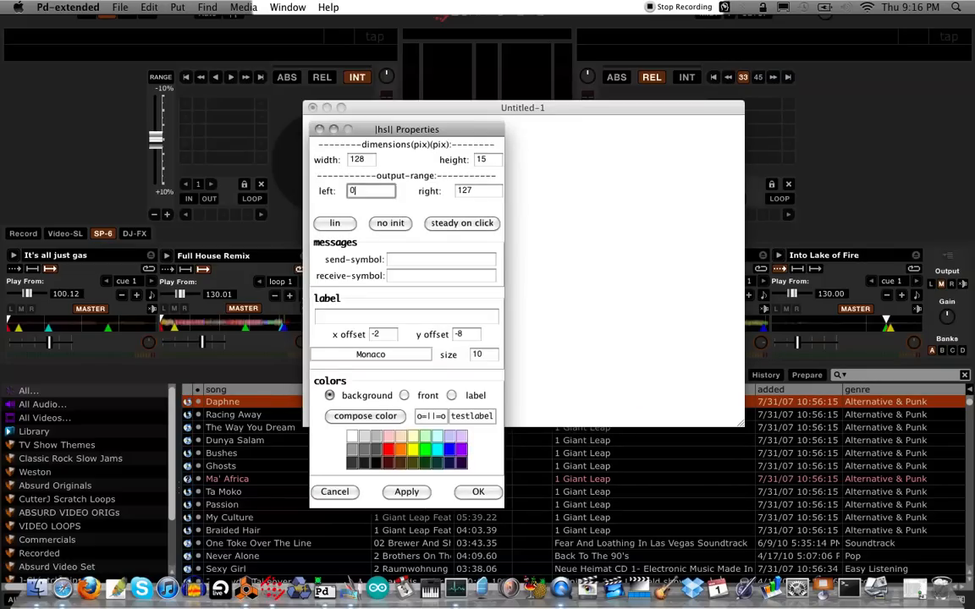
- Give the hslider a 0–127 range and wire ctlin 1 into it and it into ctlout
{"action": "left_click", "coordinate": [477, 190]}
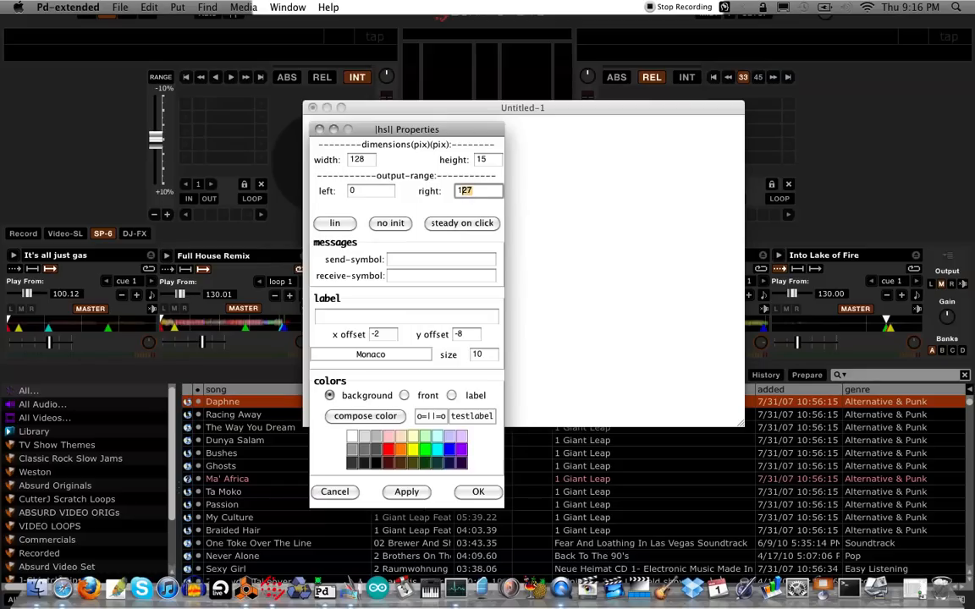
{"action": "mouse_move", "coordinate": [325, 193]}
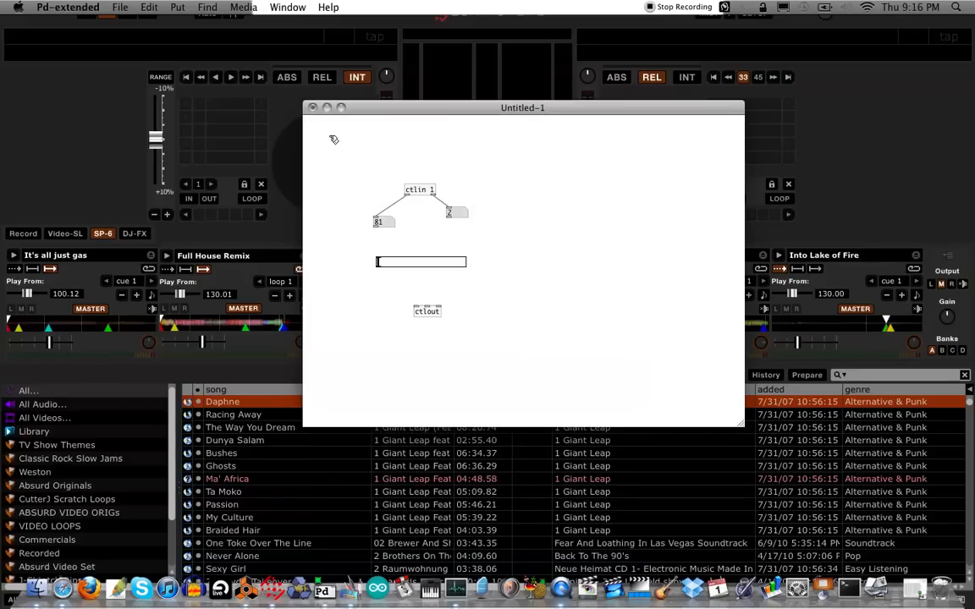
{"action": "mouse_move", "coordinate": [408, 195]}
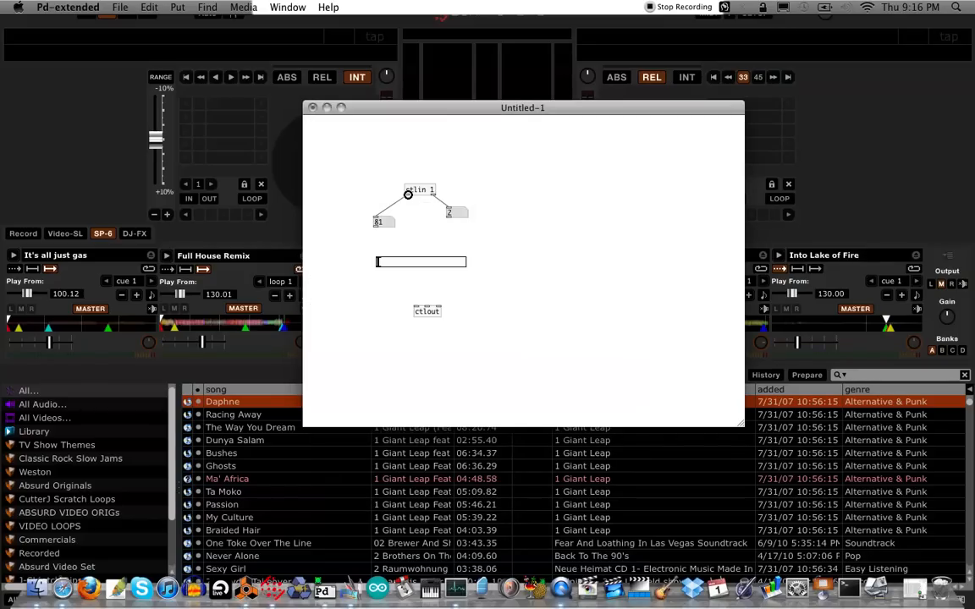
{"action": "left_click_drag", "start_coordinate": [406, 196], "coordinate": [381, 261]}
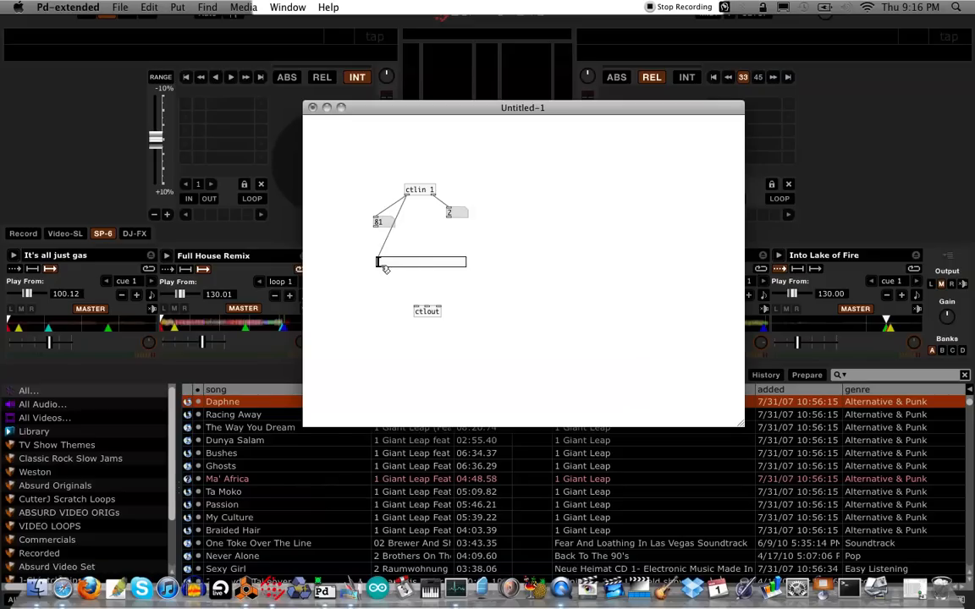
{"action": "left_click_drag", "start_coordinate": [379, 269], "coordinate": [413, 301]}
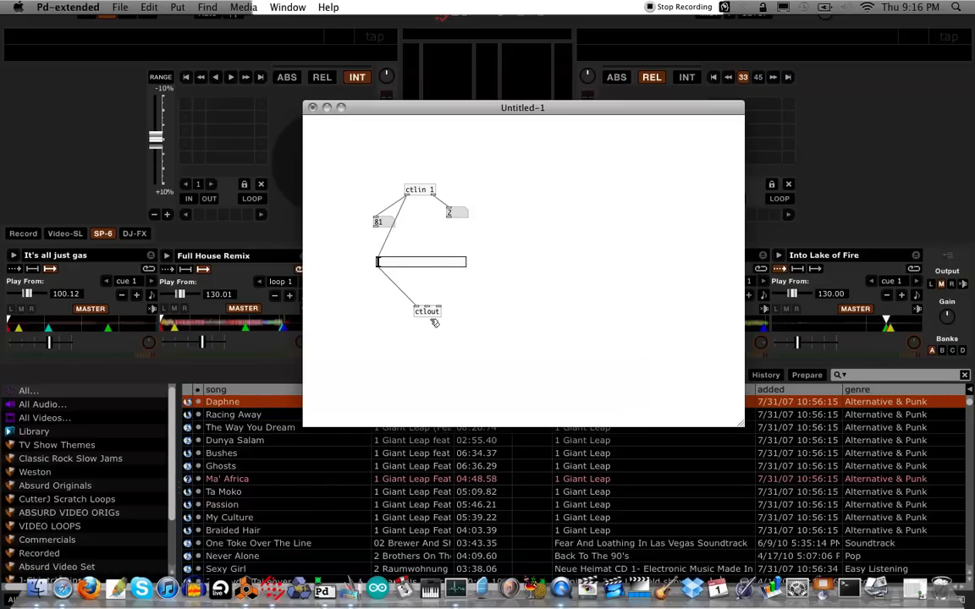
{"action": "left_click_drag", "start_coordinate": [420, 260], "coordinate": [393, 261]}
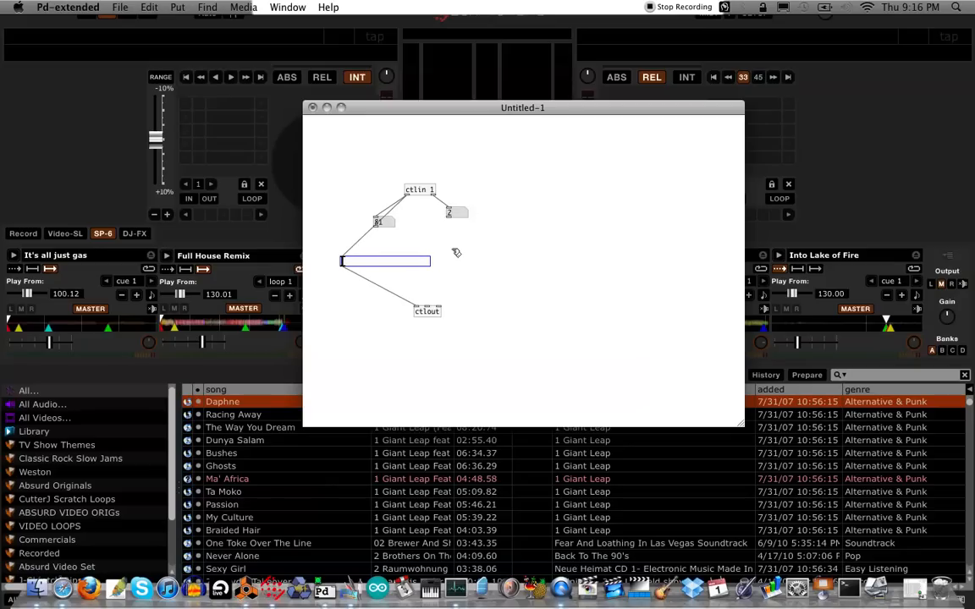
{"action": "mouse_move", "coordinate": [66, 349]}
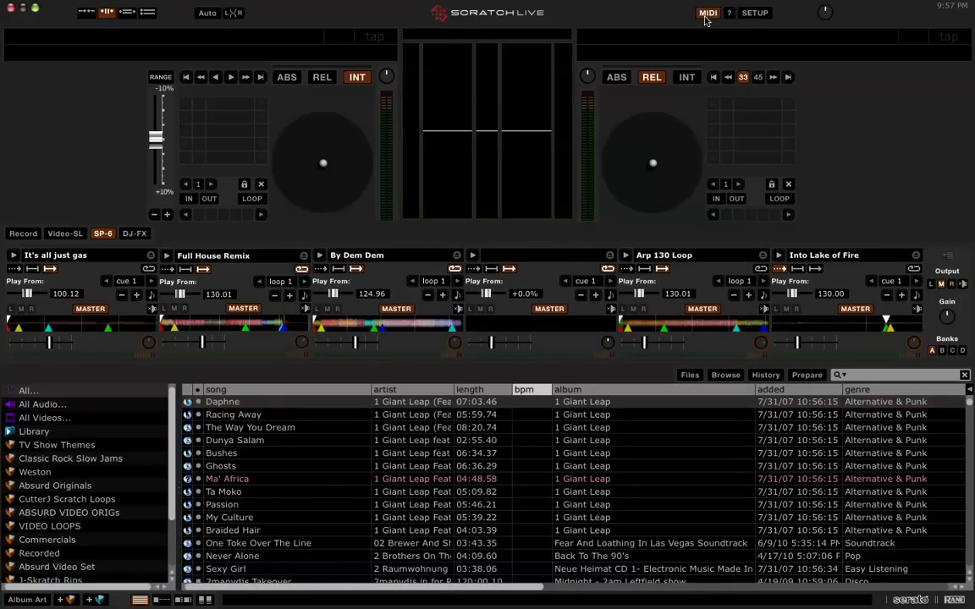
- Enter Scratch Live's MIDI assign mode for mapping the SP-6 controls
{"action": "left_click", "coordinate": [707, 14]}
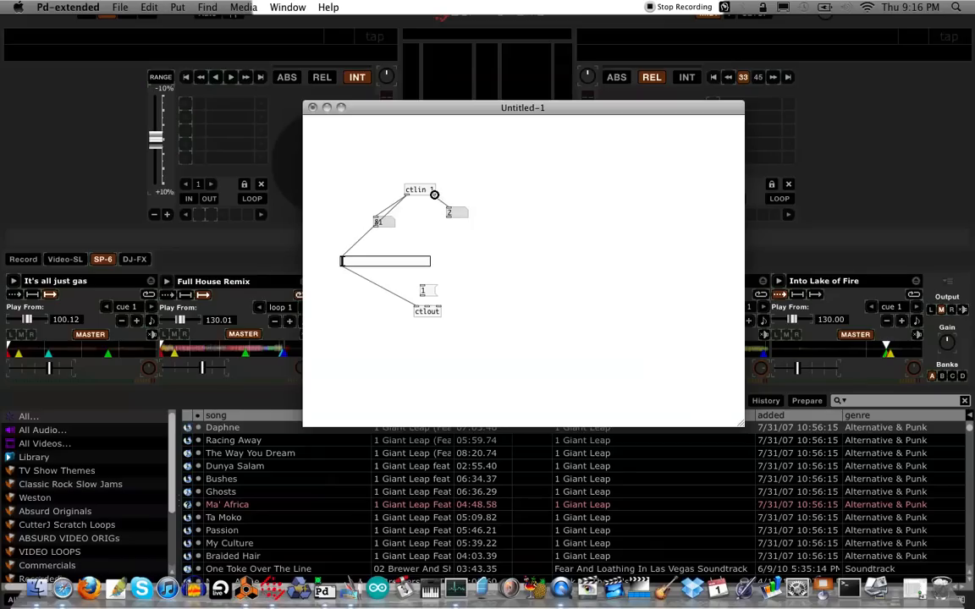
- Pass ctlin's controller and channel outlets through to ctlout's right inlets
{"action": "left_click_drag", "start_coordinate": [437, 196], "coordinate": [423, 291]}
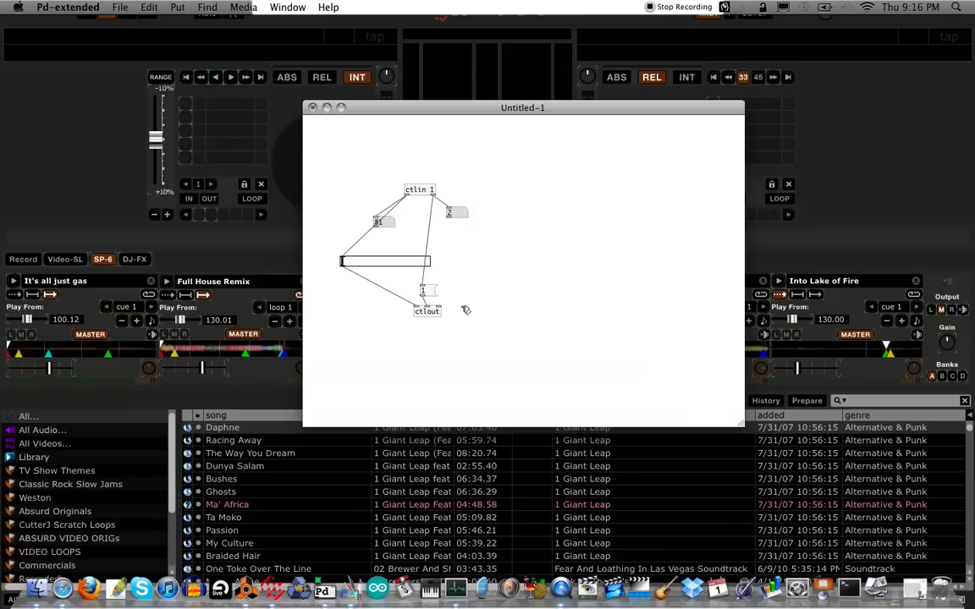
{"action": "mouse_move", "coordinate": [454, 288]}
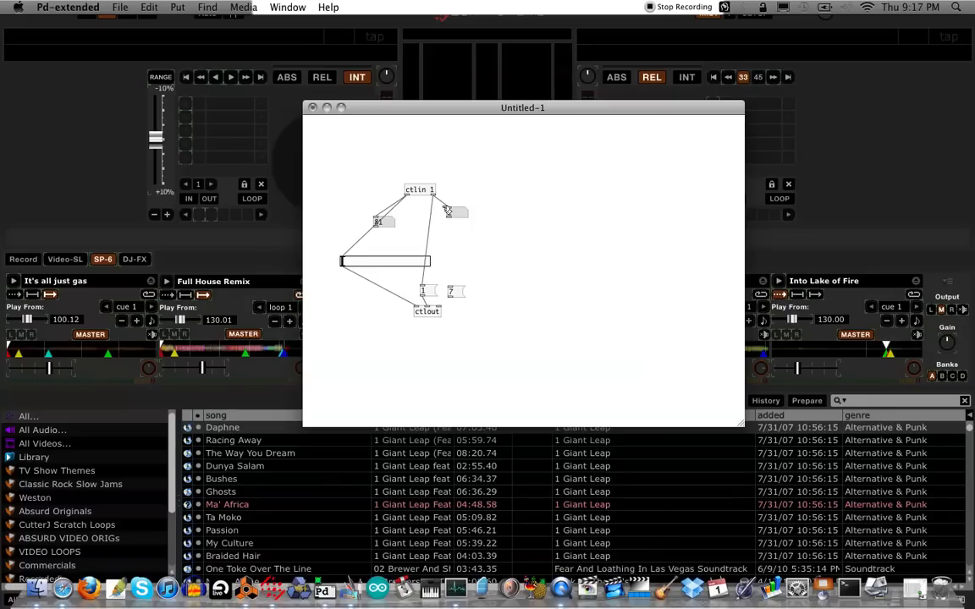
{"action": "left_click_drag", "start_coordinate": [447, 210], "coordinate": [447, 284]}
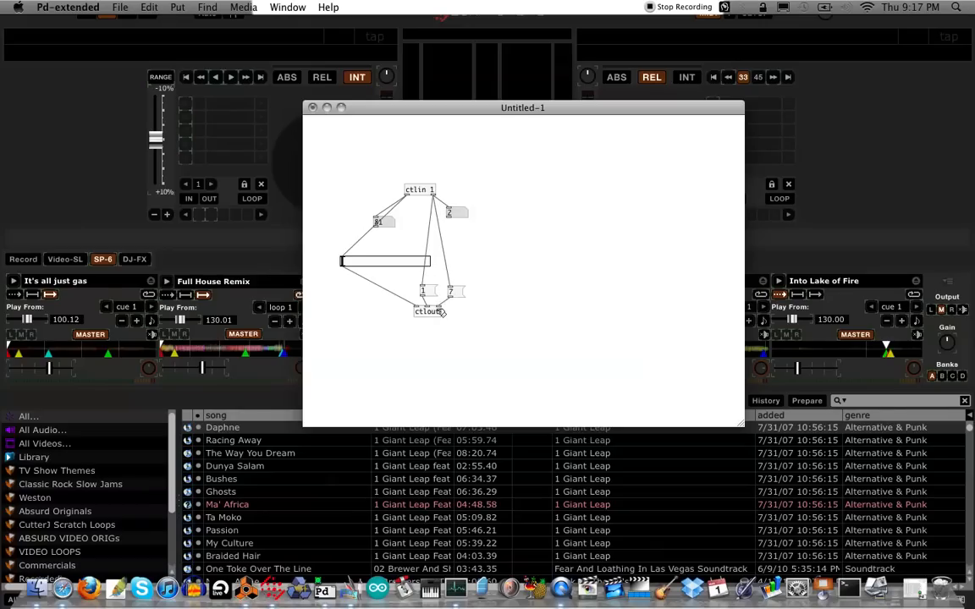
{"action": "left_click", "coordinate": [427, 321]}
{"action": "type", "text": "expr 127 - $f1"}
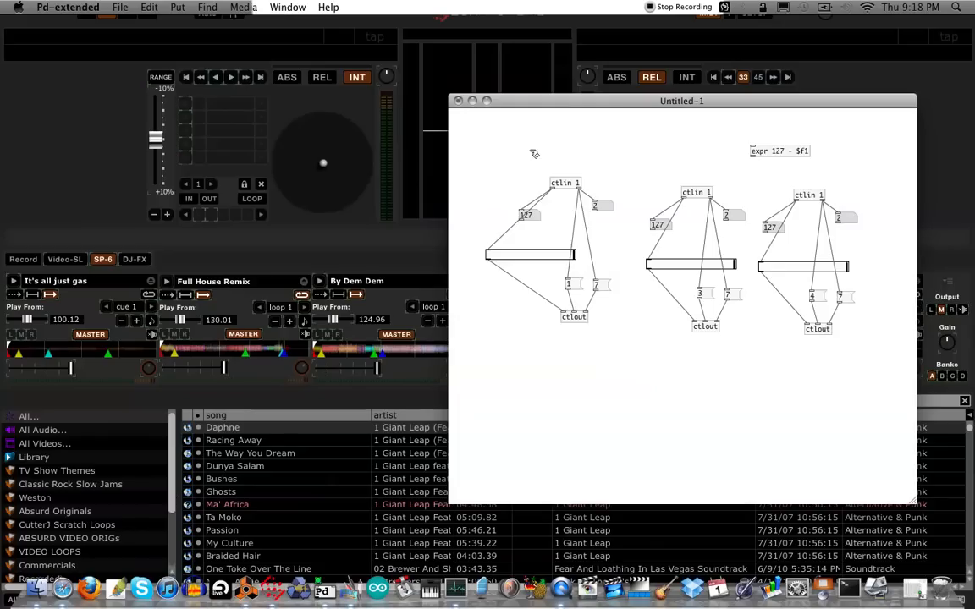
- Place a copied chain below the first with expr 127 - $f1 between ctlin and the hslider
{"action": "left_click", "coordinate": [541, 254]}
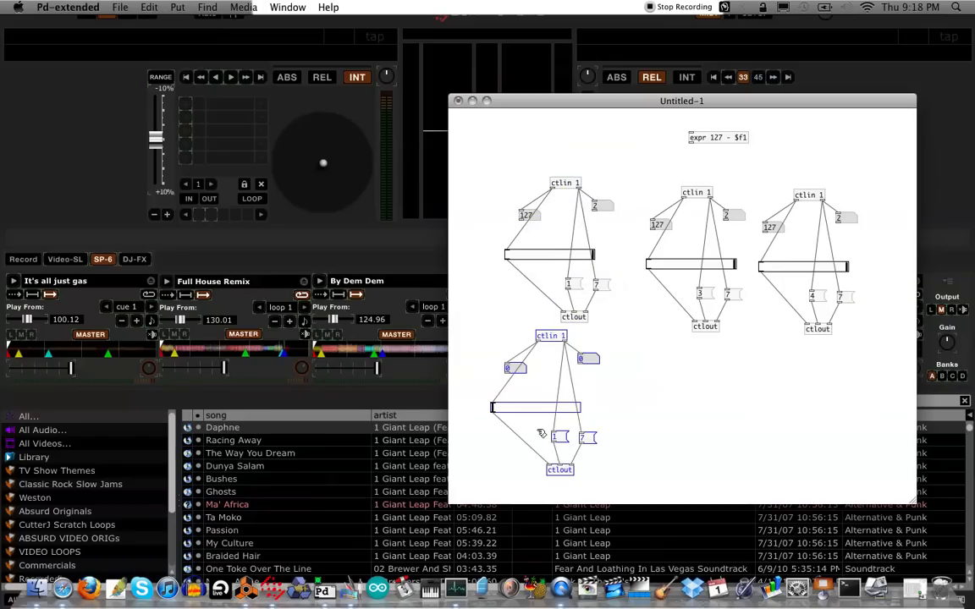
{"action": "left_click_drag", "start_coordinate": [552, 335], "coordinate": [551, 355]}
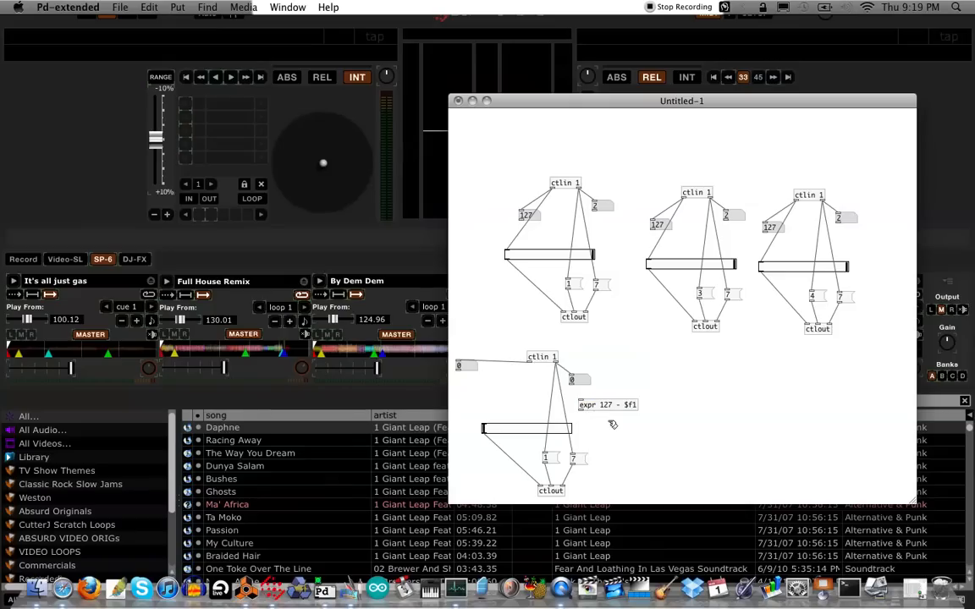
{"action": "mouse_move", "coordinate": [612, 418]}
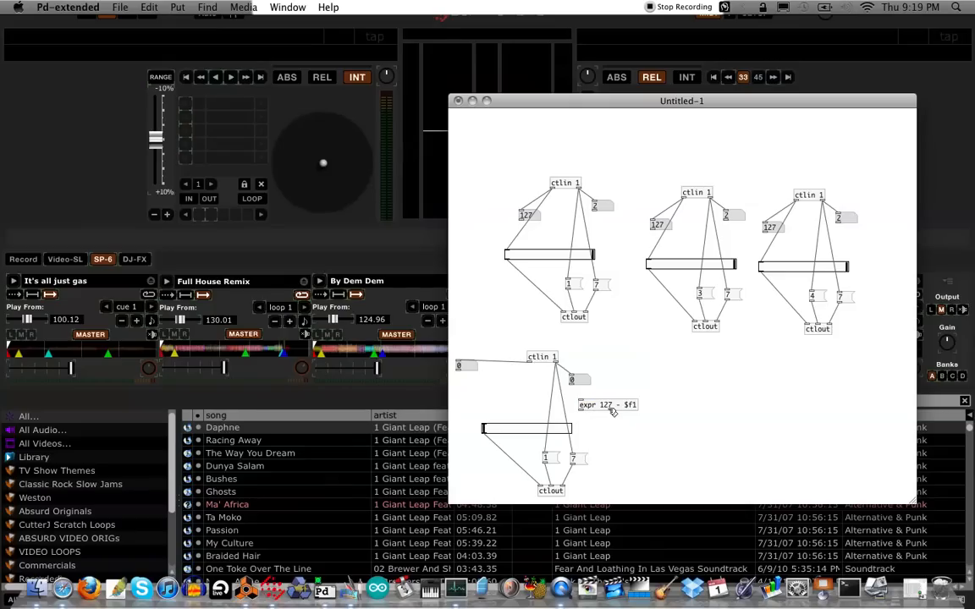
{"action": "mouse_move", "coordinate": [616, 415]}
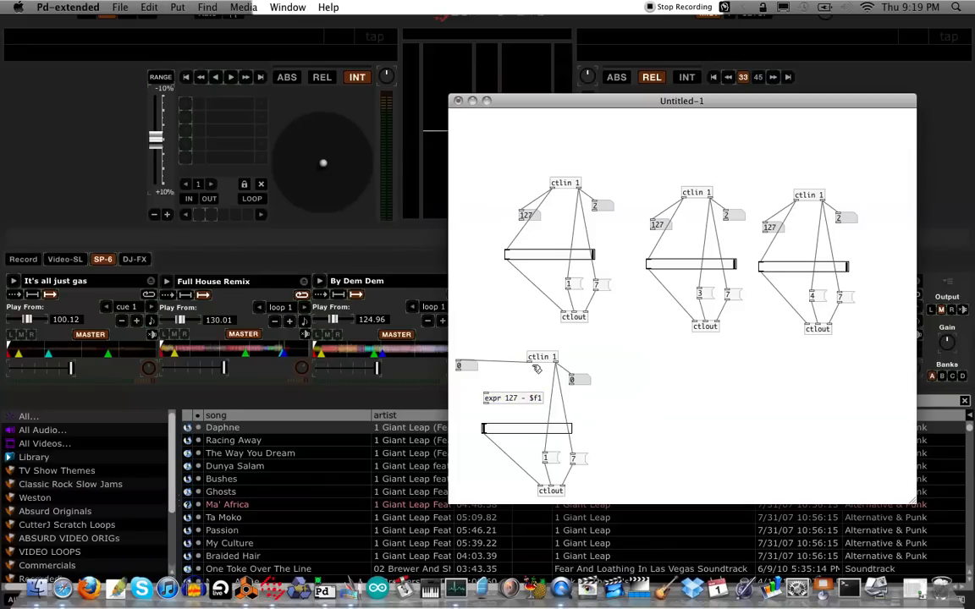
{"action": "mouse_move", "coordinate": [486, 392]}
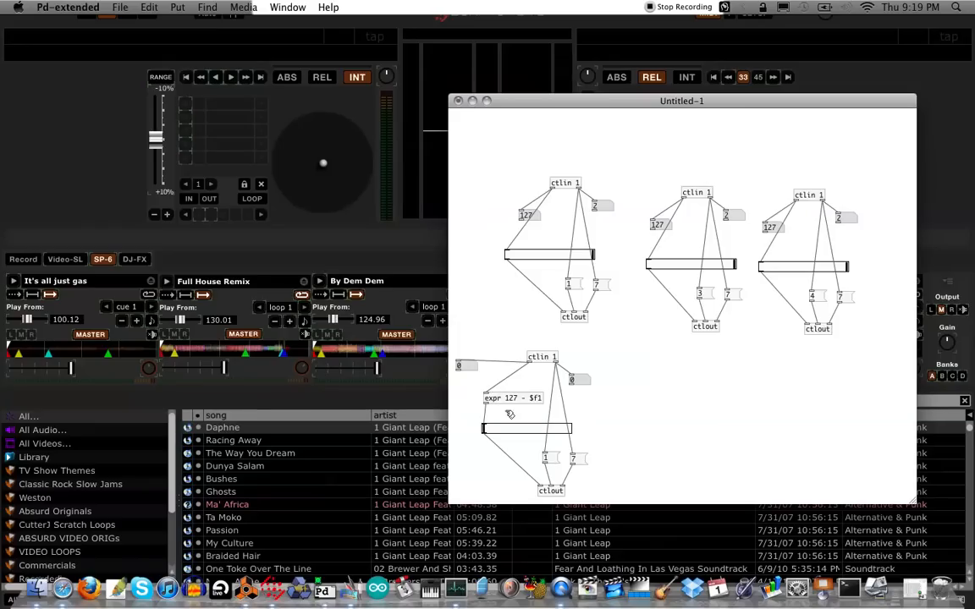
{"action": "mouse_move", "coordinate": [461, 416]}
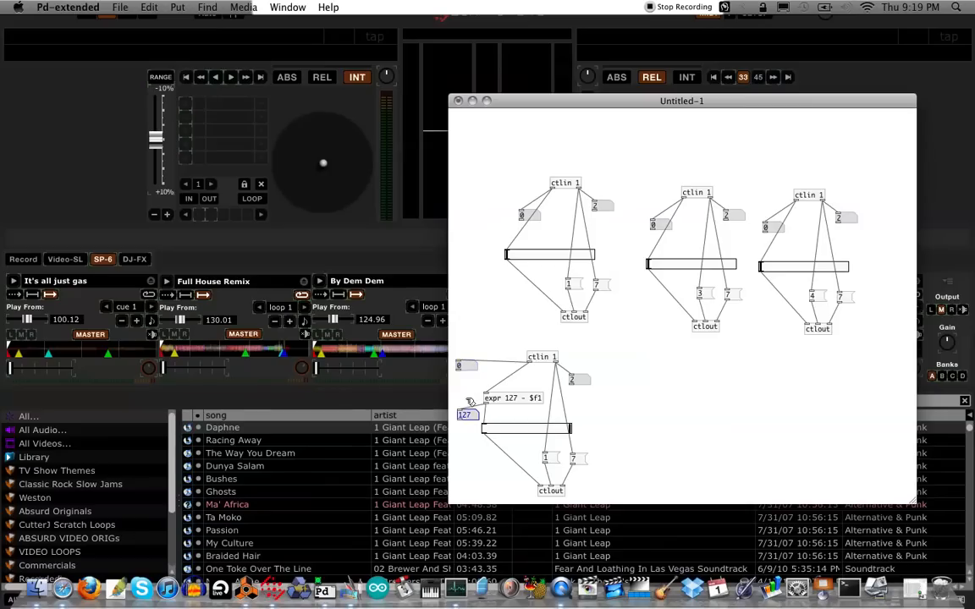
{"action": "left_click", "coordinate": [511, 397]}
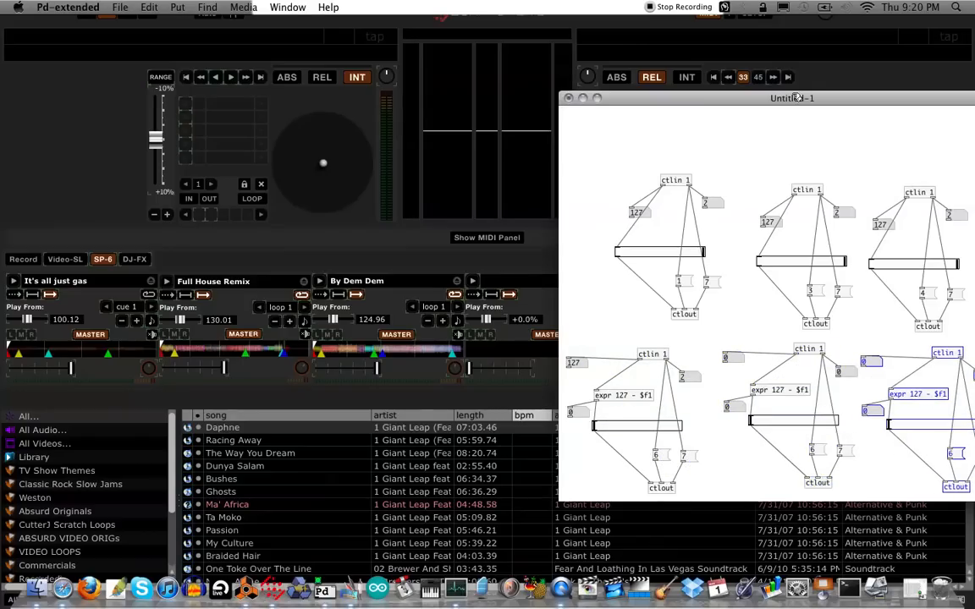
- Move the patch window left to make room for the row of three reversed chains
{"action": "left_click_drag", "start_coordinate": [792, 96], "coordinate": [313, 85]}
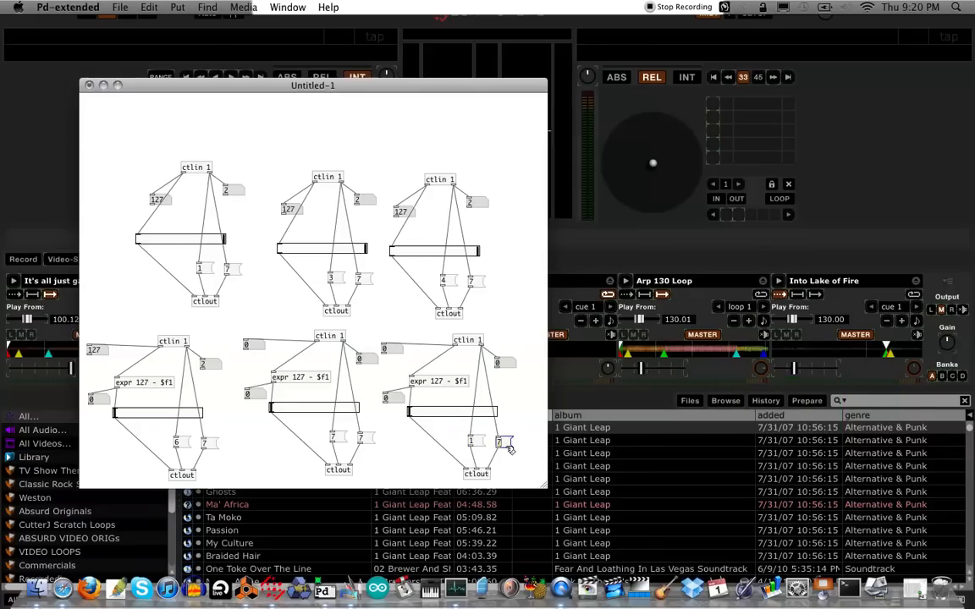
{"action": "mouse_move", "coordinate": [271, 132]}
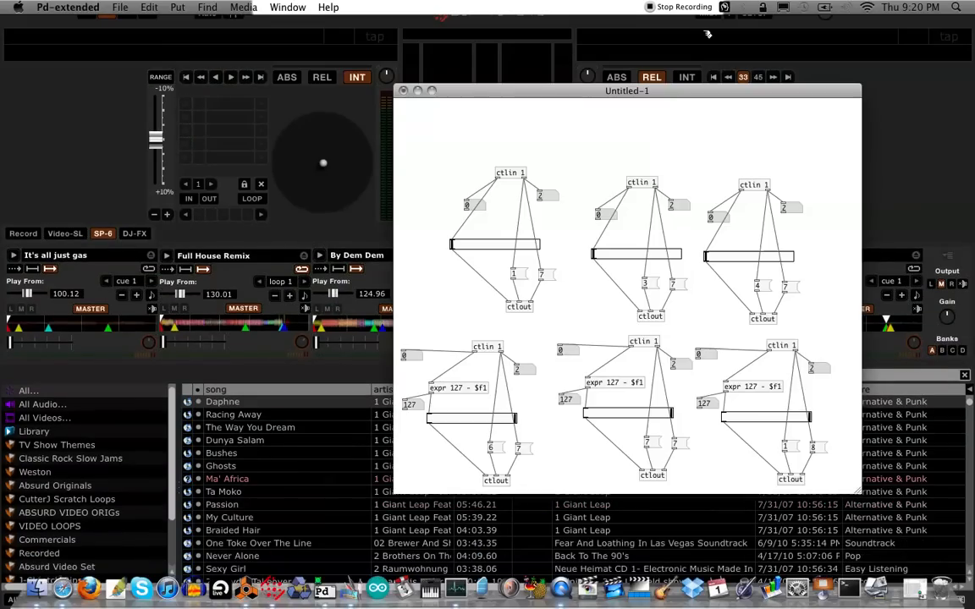
{"action": "mouse_move", "coordinate": [721, 166]}
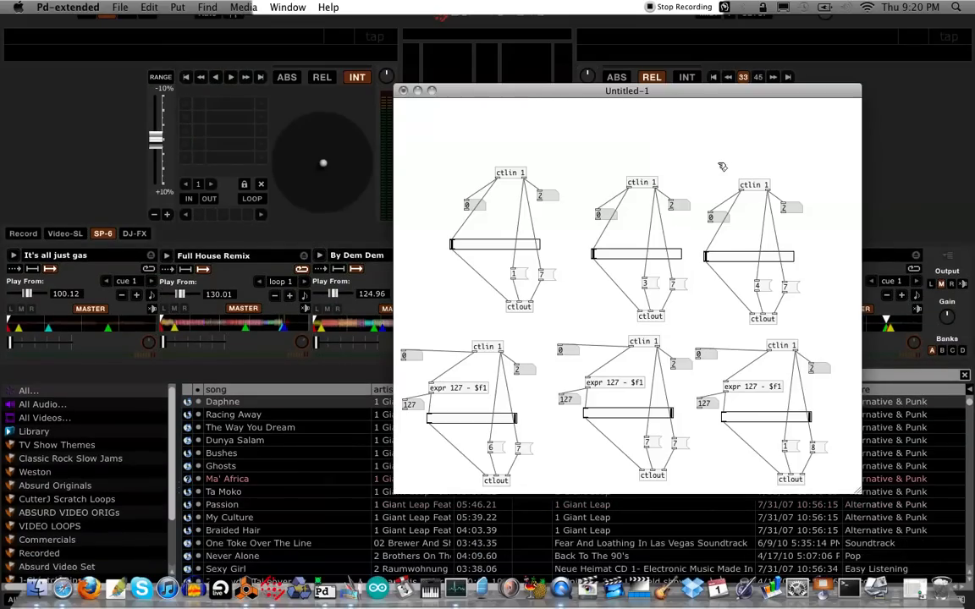
{"action": "mouse_move", "coordinate": [677, 98]}
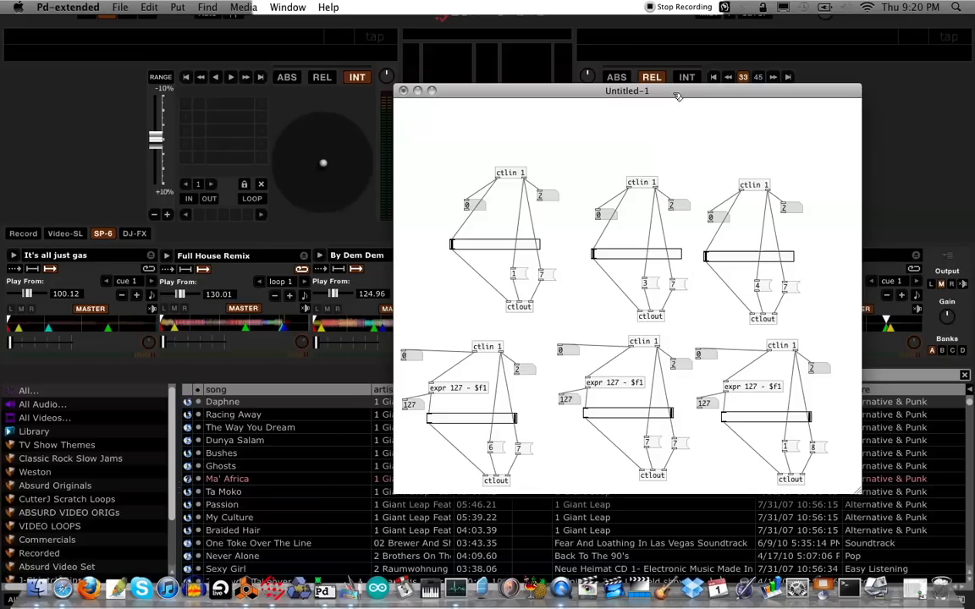
{"action": "left_click_drag", "start_coordinate": [627, 91], "coordinate": [642, 42]}
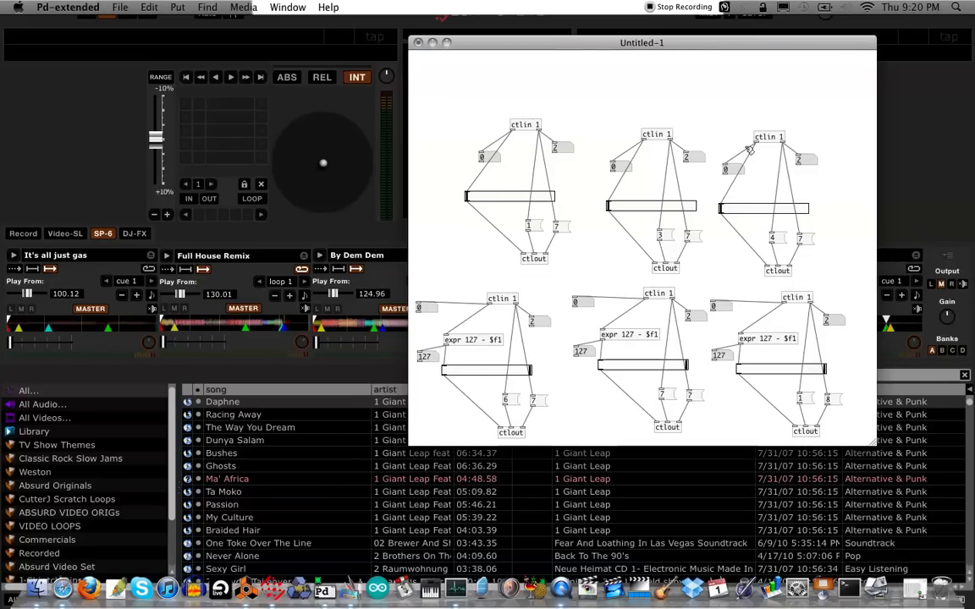
{"action": "mouse_move", "coordinate": [883, 489]}
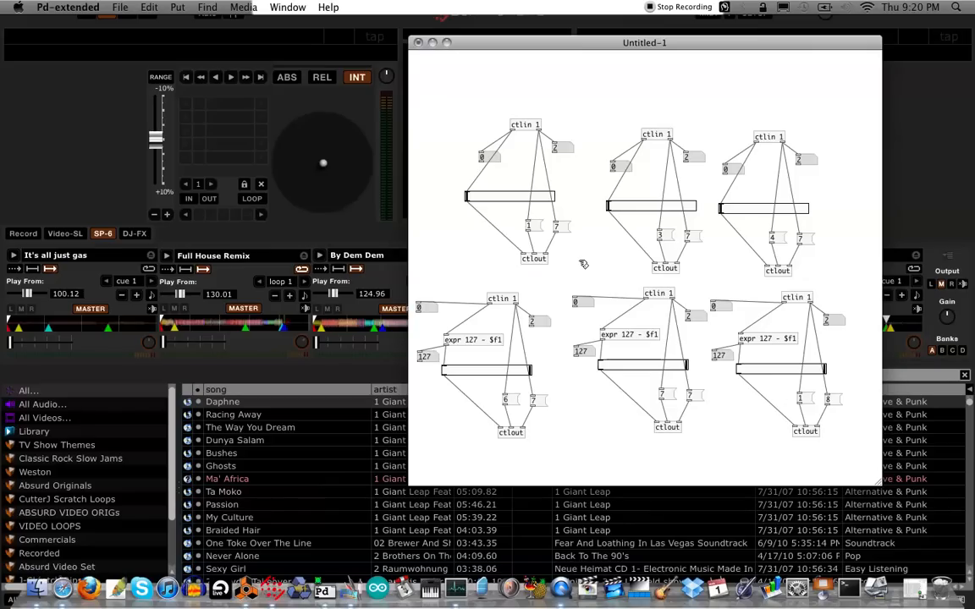
{"action": "mouse_move", "coordinate": [579, 217]}
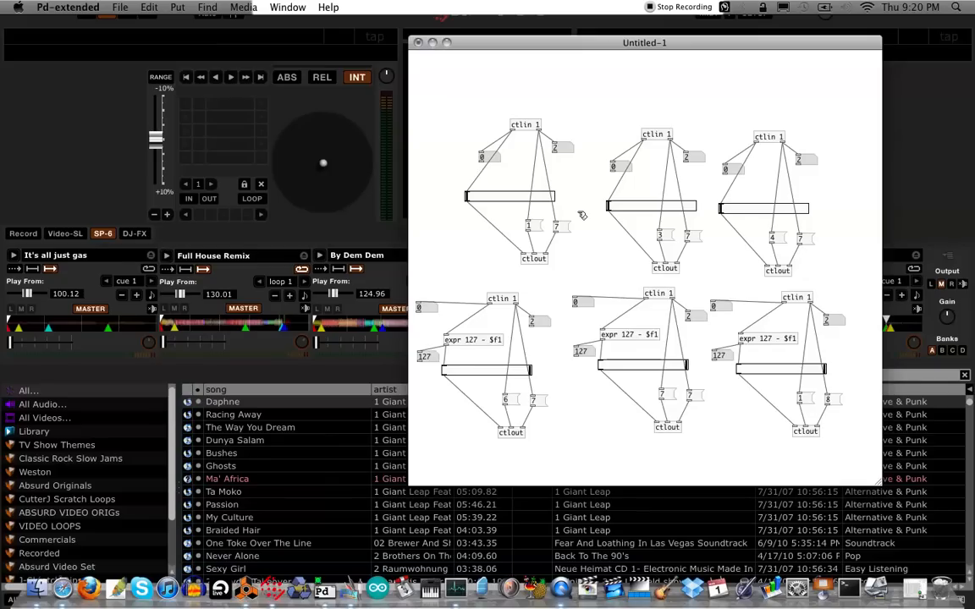
{"action": "mouse_move", "coordinate": [549, 102]}
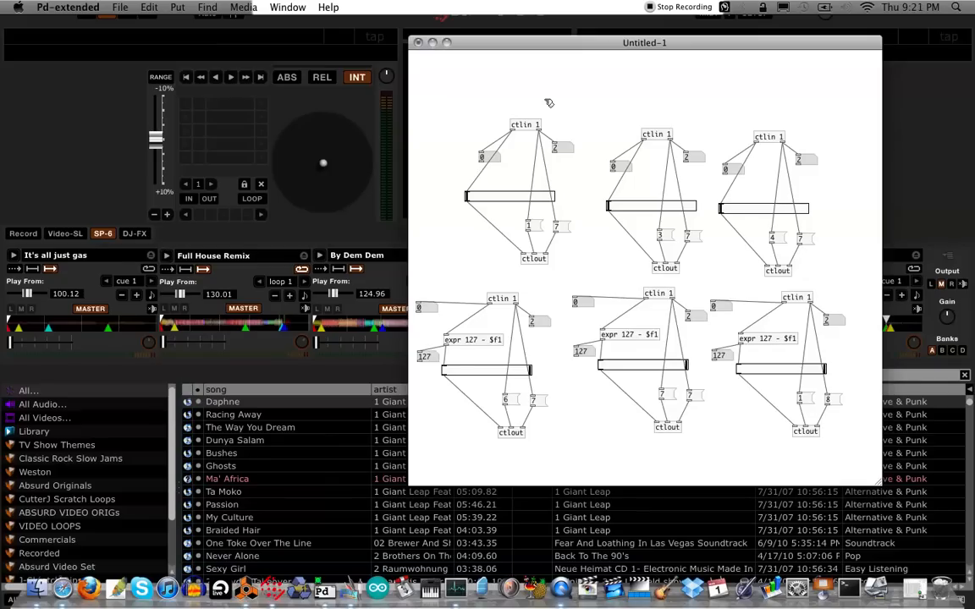